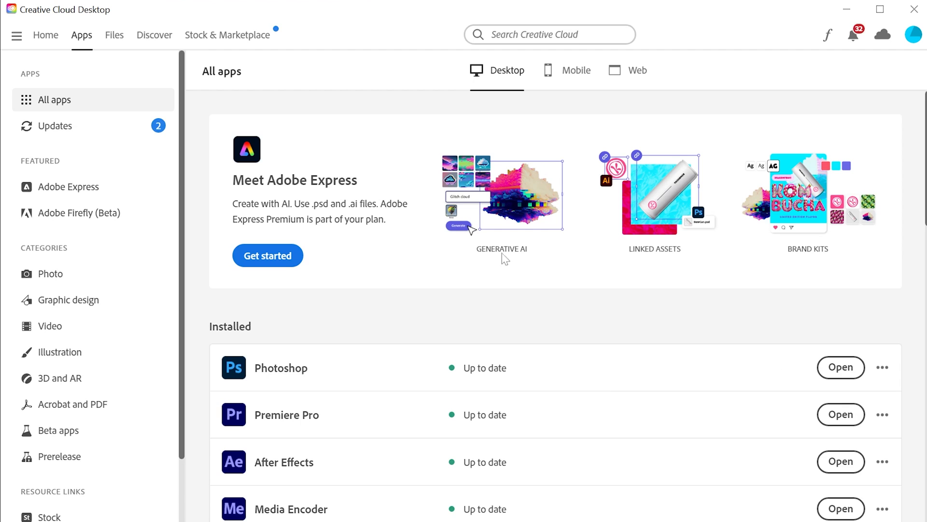
mouse_move(188, 52)
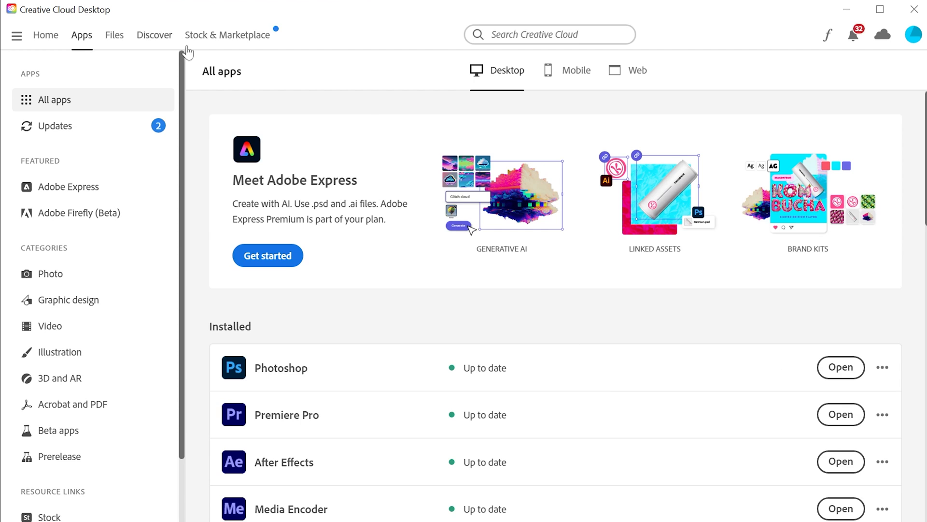
Show the Beta apps page listing Photoshop, After Effects and Media Encoder betas
left_click(58, 430)
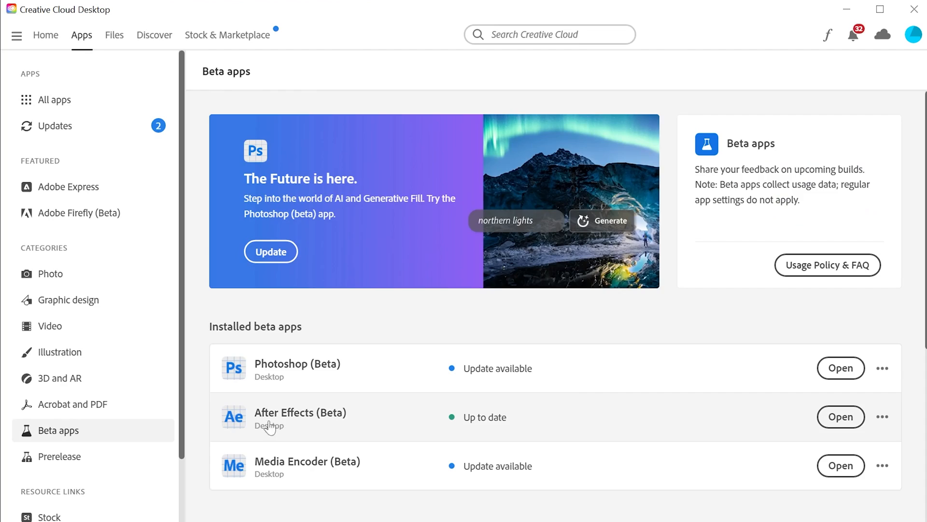
mouse_move(841, 416)
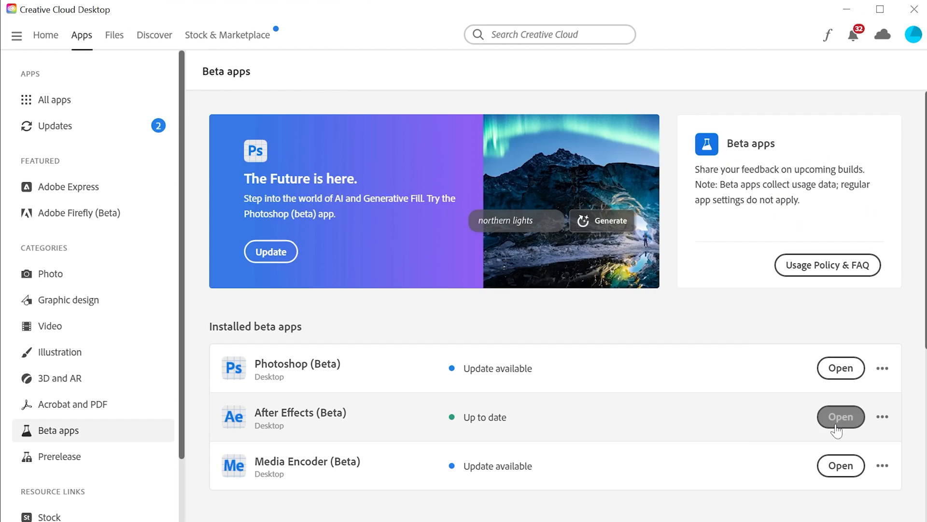
left_click(840, 416)
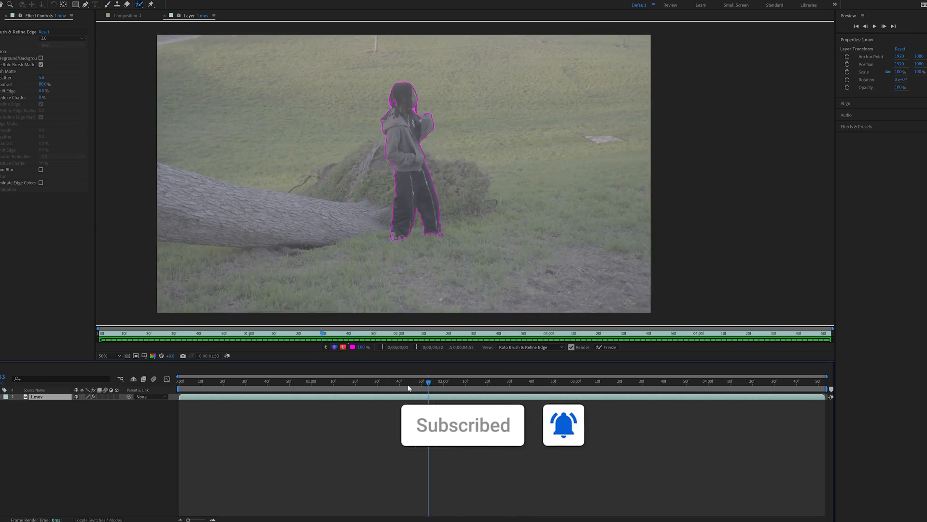
Paint a Roto Brush stroke over the hooded child to outline them against the grass
left_click(223, 381)
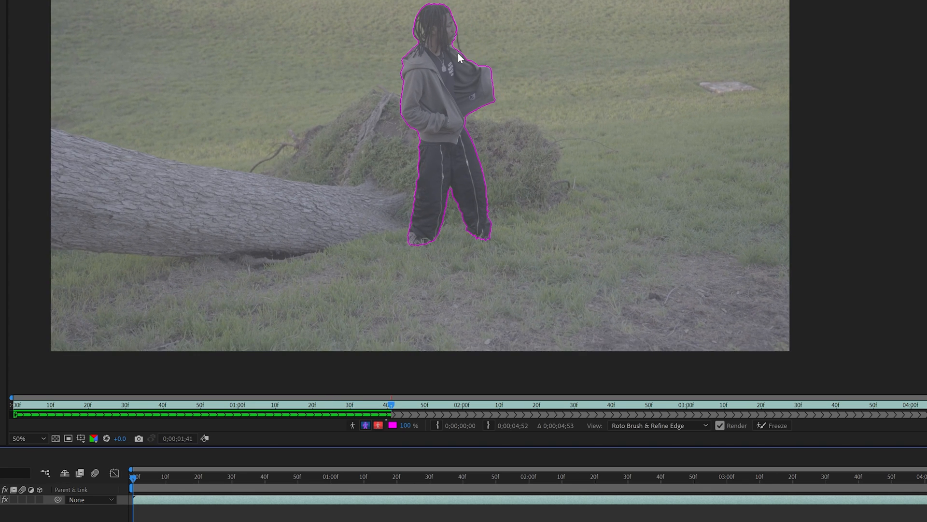
Step forward along the layer timeline to propagate the man's mask to about 2:26
left_click(510, 405)
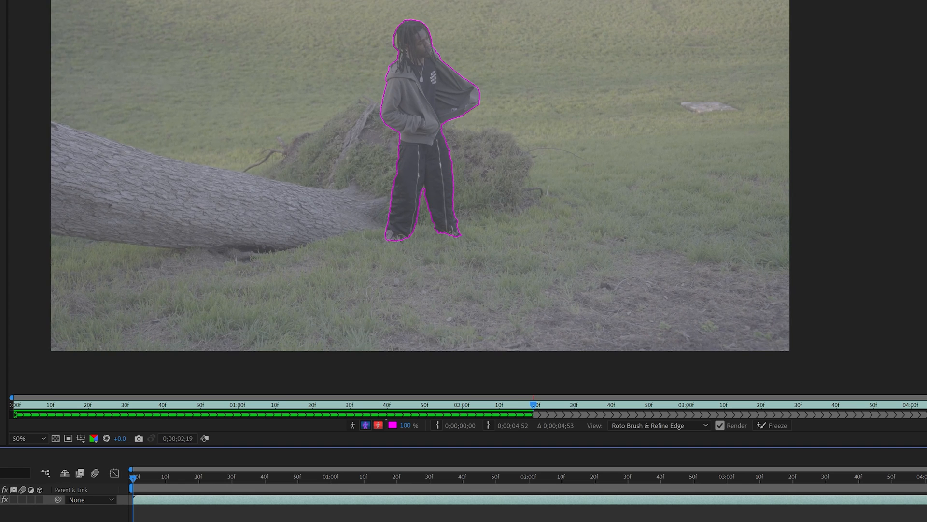
left_click(559, 404)
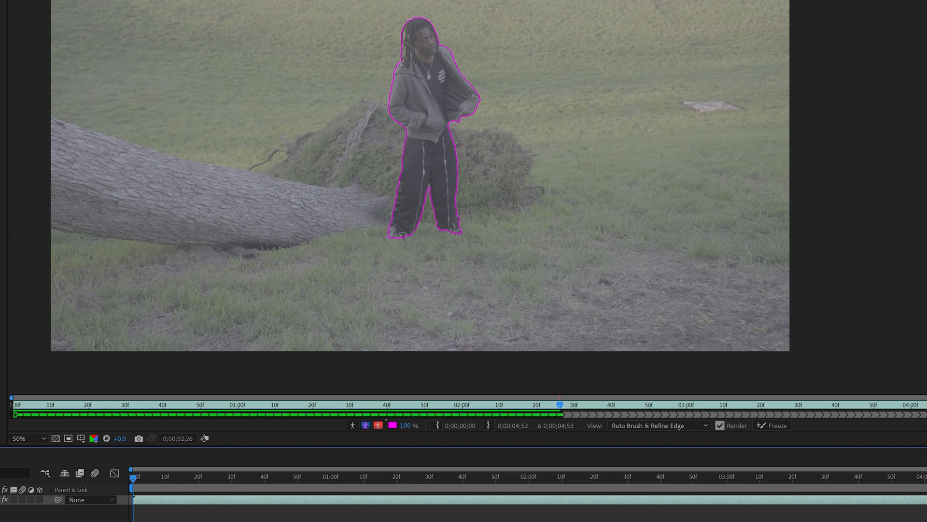